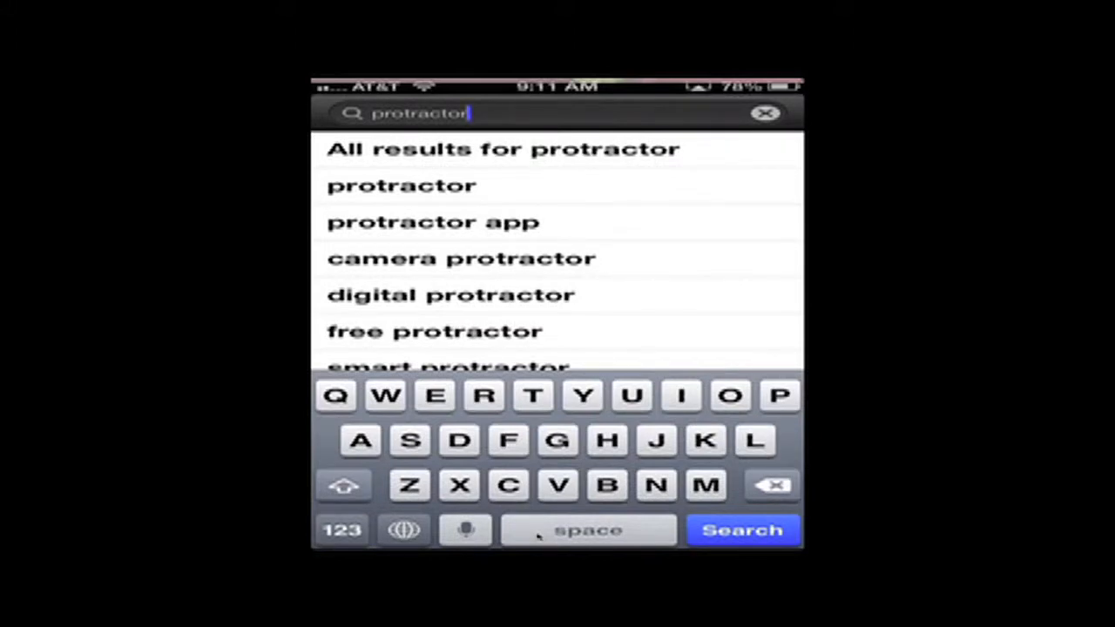
Run the 'protractor' App Store search, showing Camera Protractor Lite as result 2 of 95.
{"action": "left_click", "coordinate": [742, 530]}
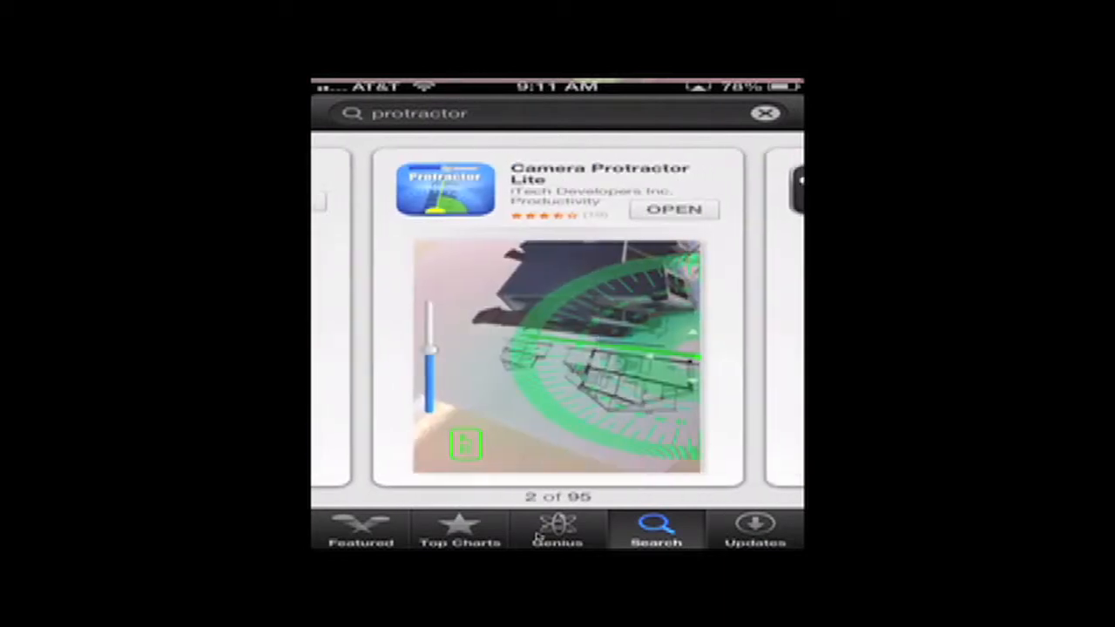